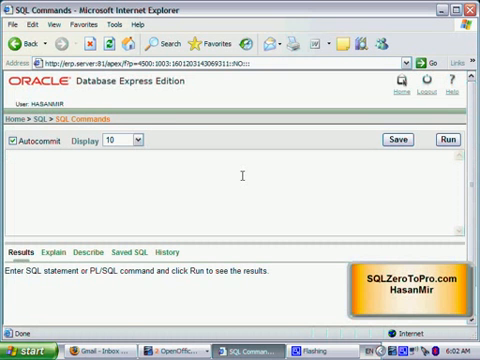
# Run 'select * from employee' to list all six employee rows.
pyautogui.write('select * from employee')
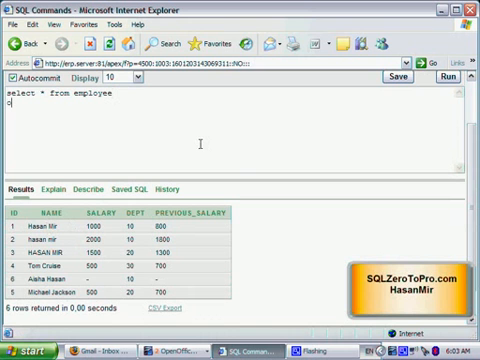
# Add an ORDER BY clause so the employee query sorts by salary.
pyautogui.write('order by name')
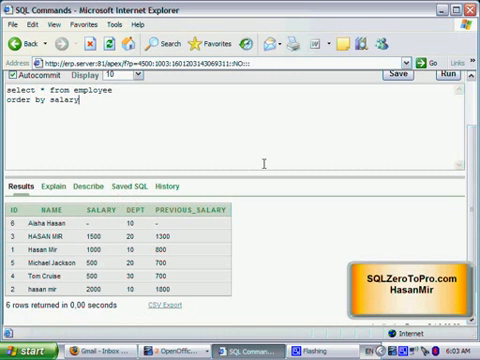
pyautogui.moveTo(377, 117)
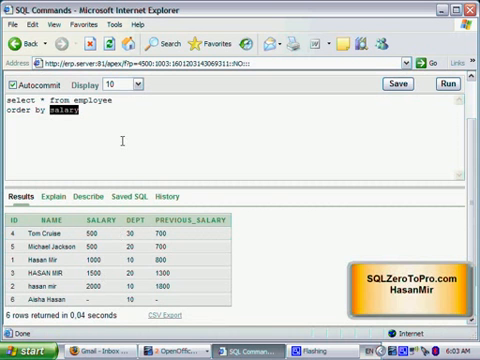
# Sort the employee query by dept instead of salary.
pyautogui.write('dept')
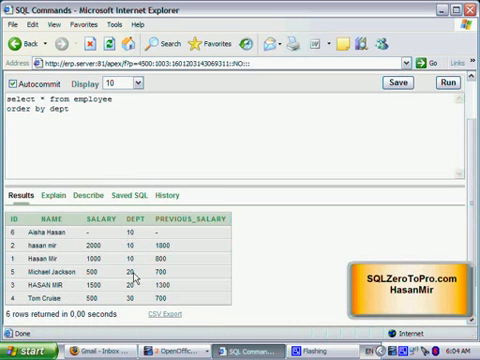
pyautogui.moveTo(136, 305)
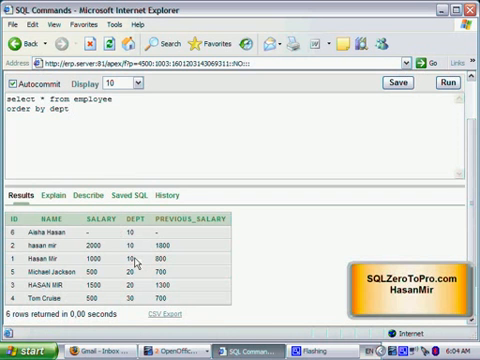
pyautogui.moveTo(135, 263)
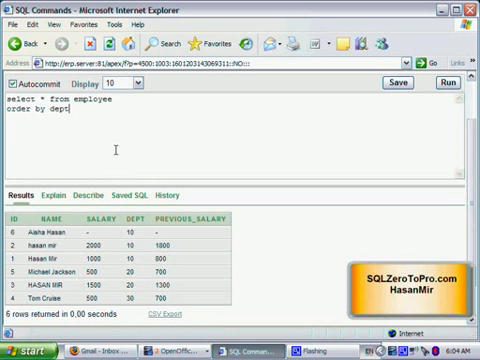
# Append ', id' to the ORDER BY so rows sort by dept, then id.
pyautogui.write(',')
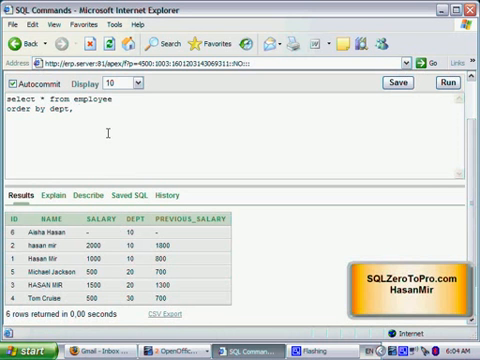
pyautogui.write('id')
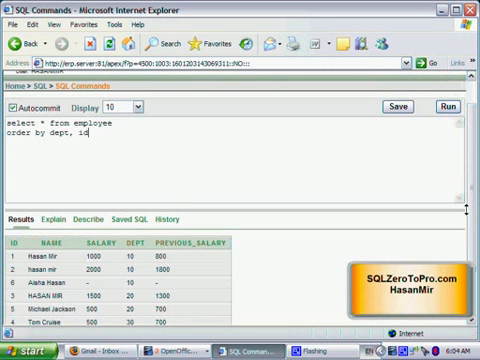
# Replace id with name as the secondary ORDER BY column after dept.
pyautogui.click(446, 81)
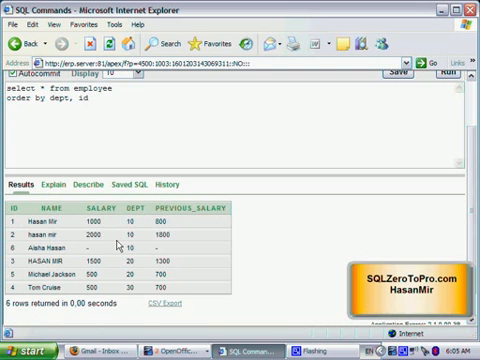
pyautogui.moveTo(114, 245)
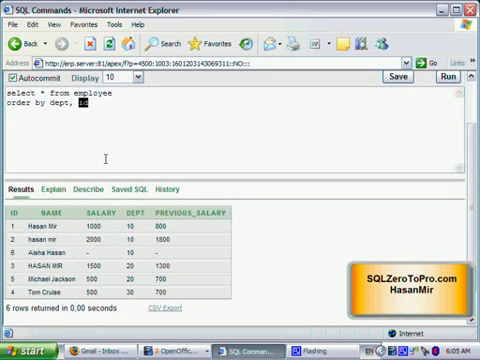
pyautogui.write('name')
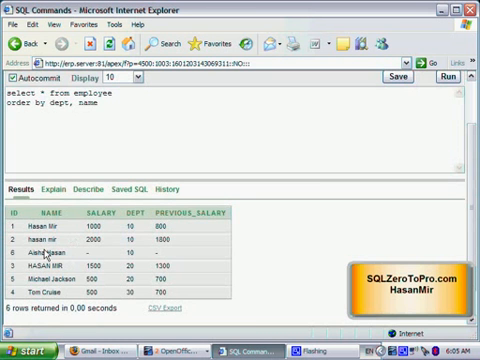